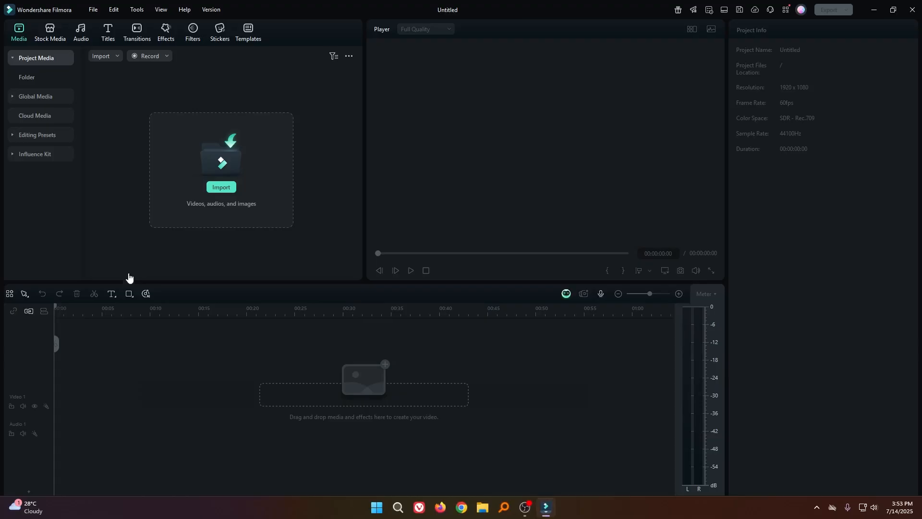
- Insert an Ellipse shape clip onto Video 1 so a circle appears in the player
click(129, 294)
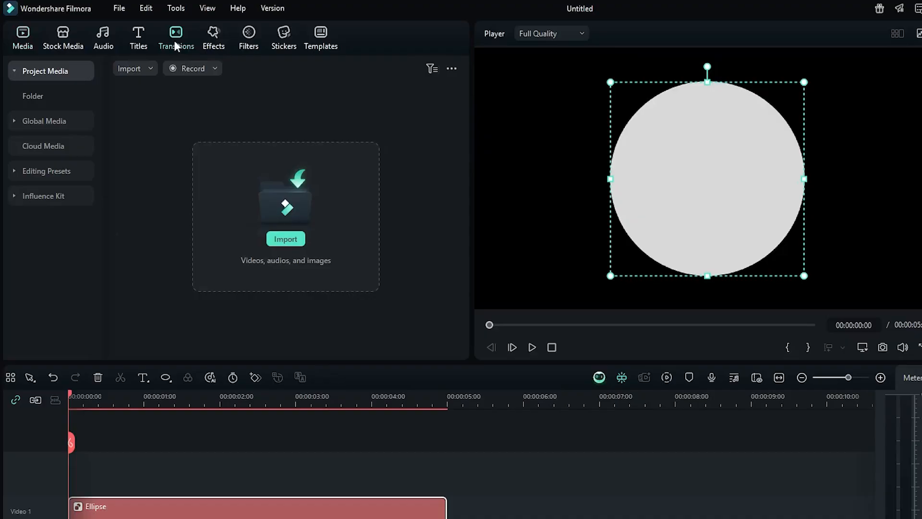
- Browse the Slides category of the Transitions library
click(176, 37)
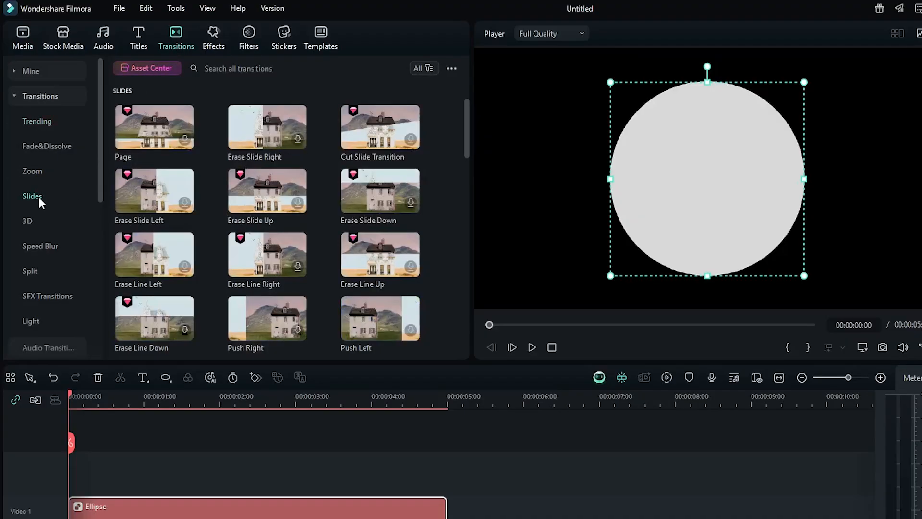
scroll(down, 3)
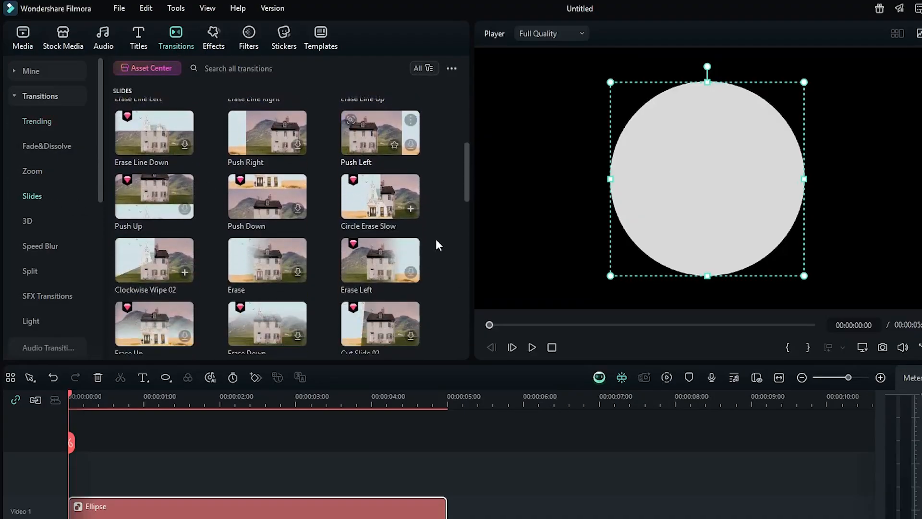
scroll(down, 3)
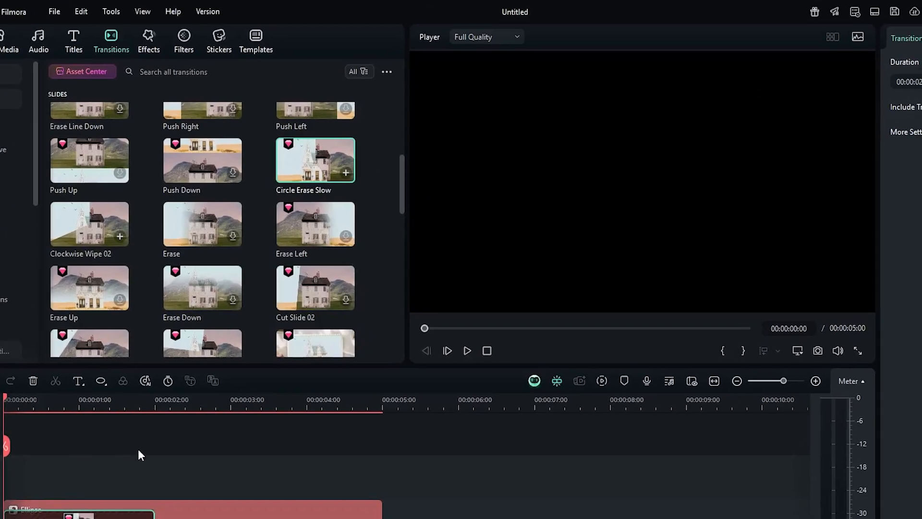
- Place a Slides transition at the Ellipse clip's start and stretch it to about 3.5 seconds
click(467, 351)
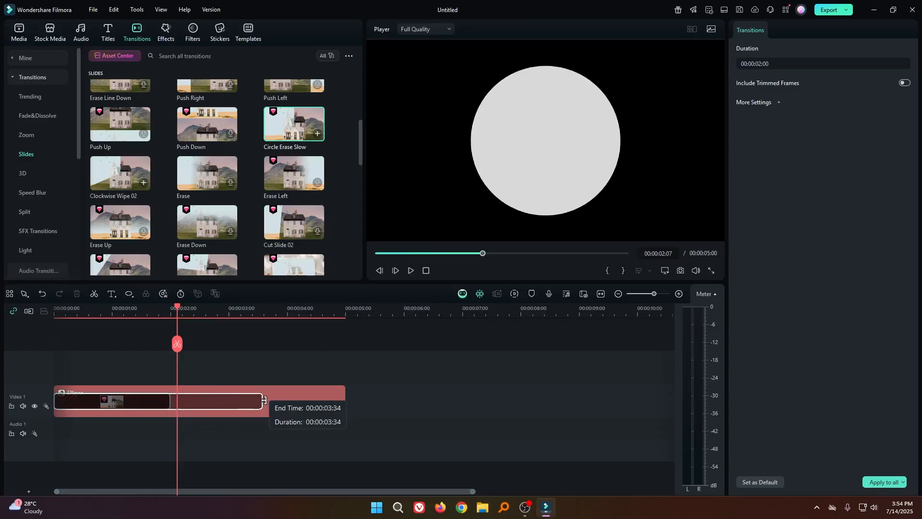
- Drop a two-second Clockwise Wipe 02 on the Ellipse clip's start and play the preview
click(409, 270)
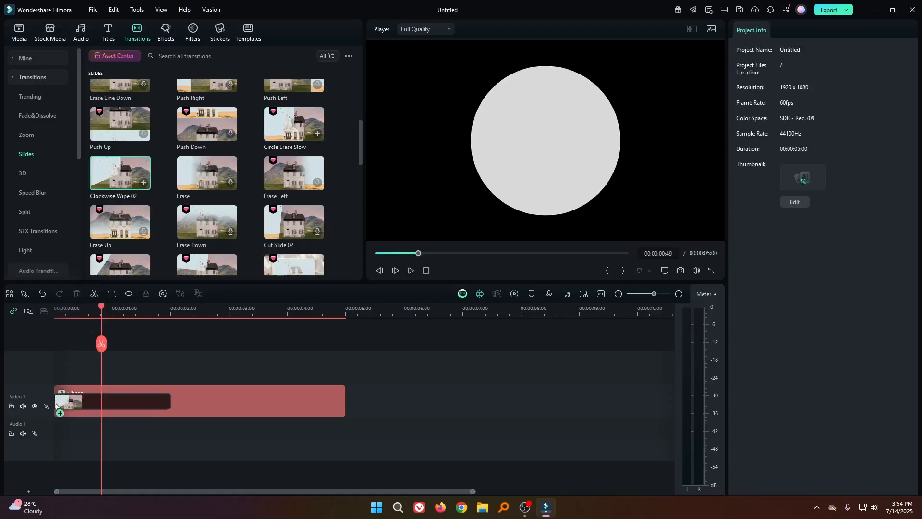
click(409, 270)
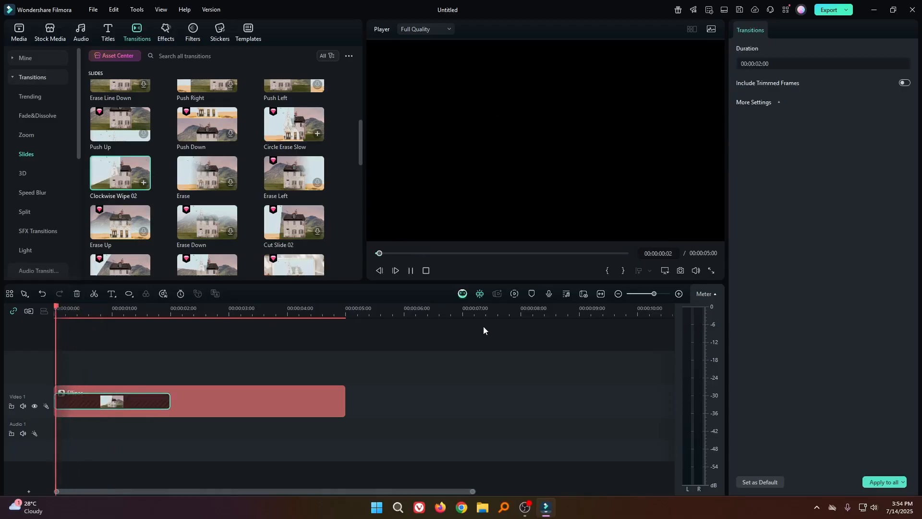